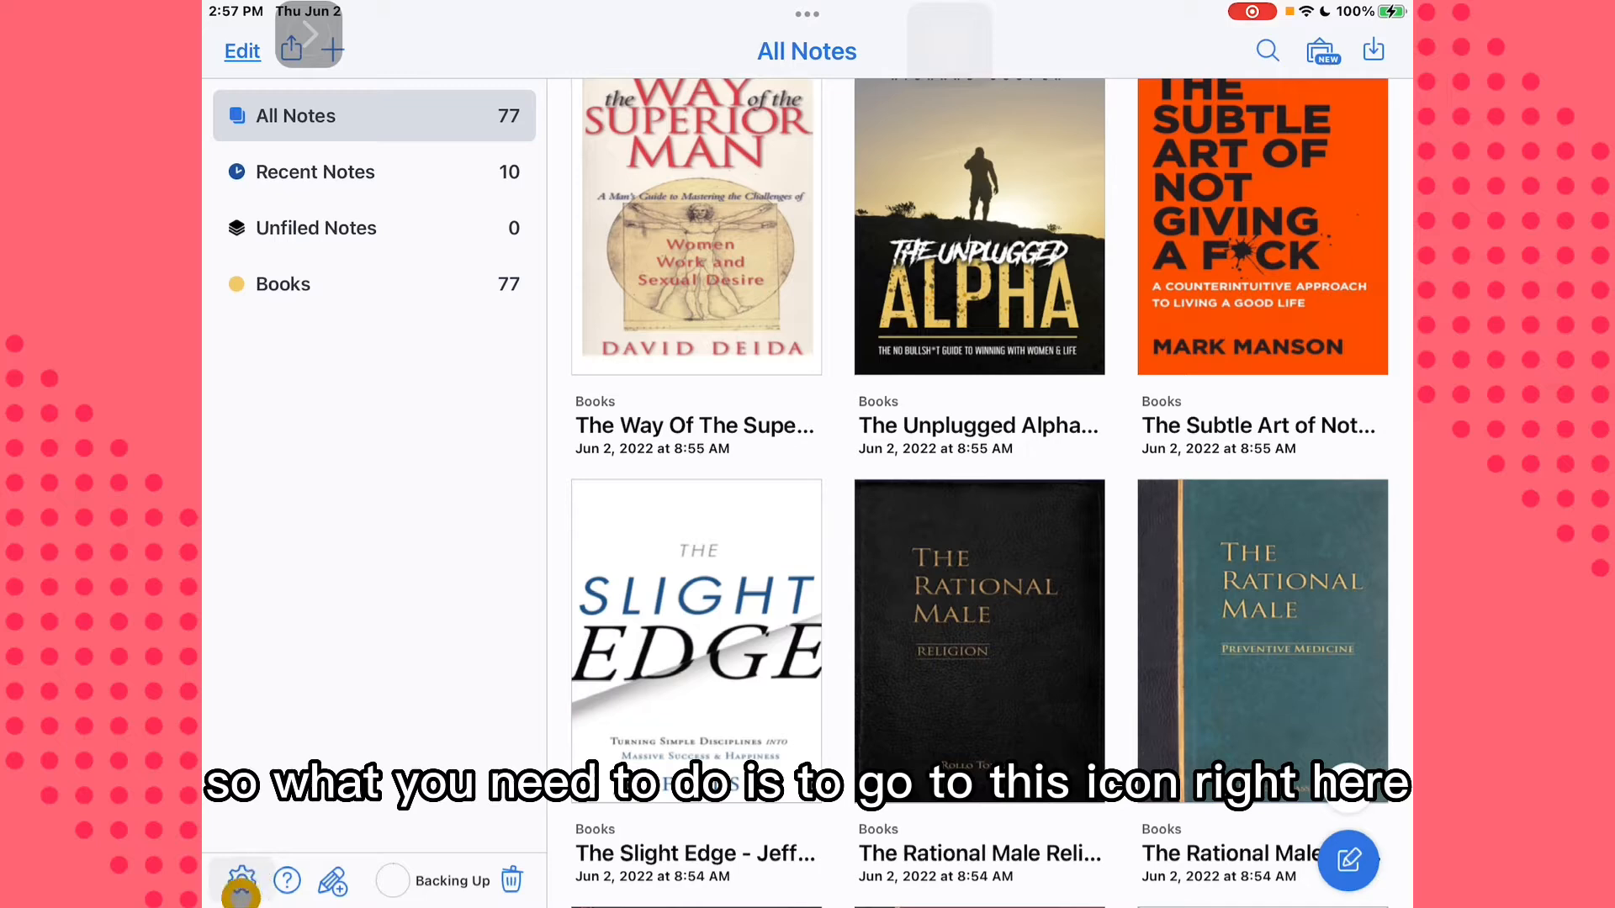
Reach the Themes settings page (Light current) after visiting Auto-Backup and iCloud
left_click(242, 880)
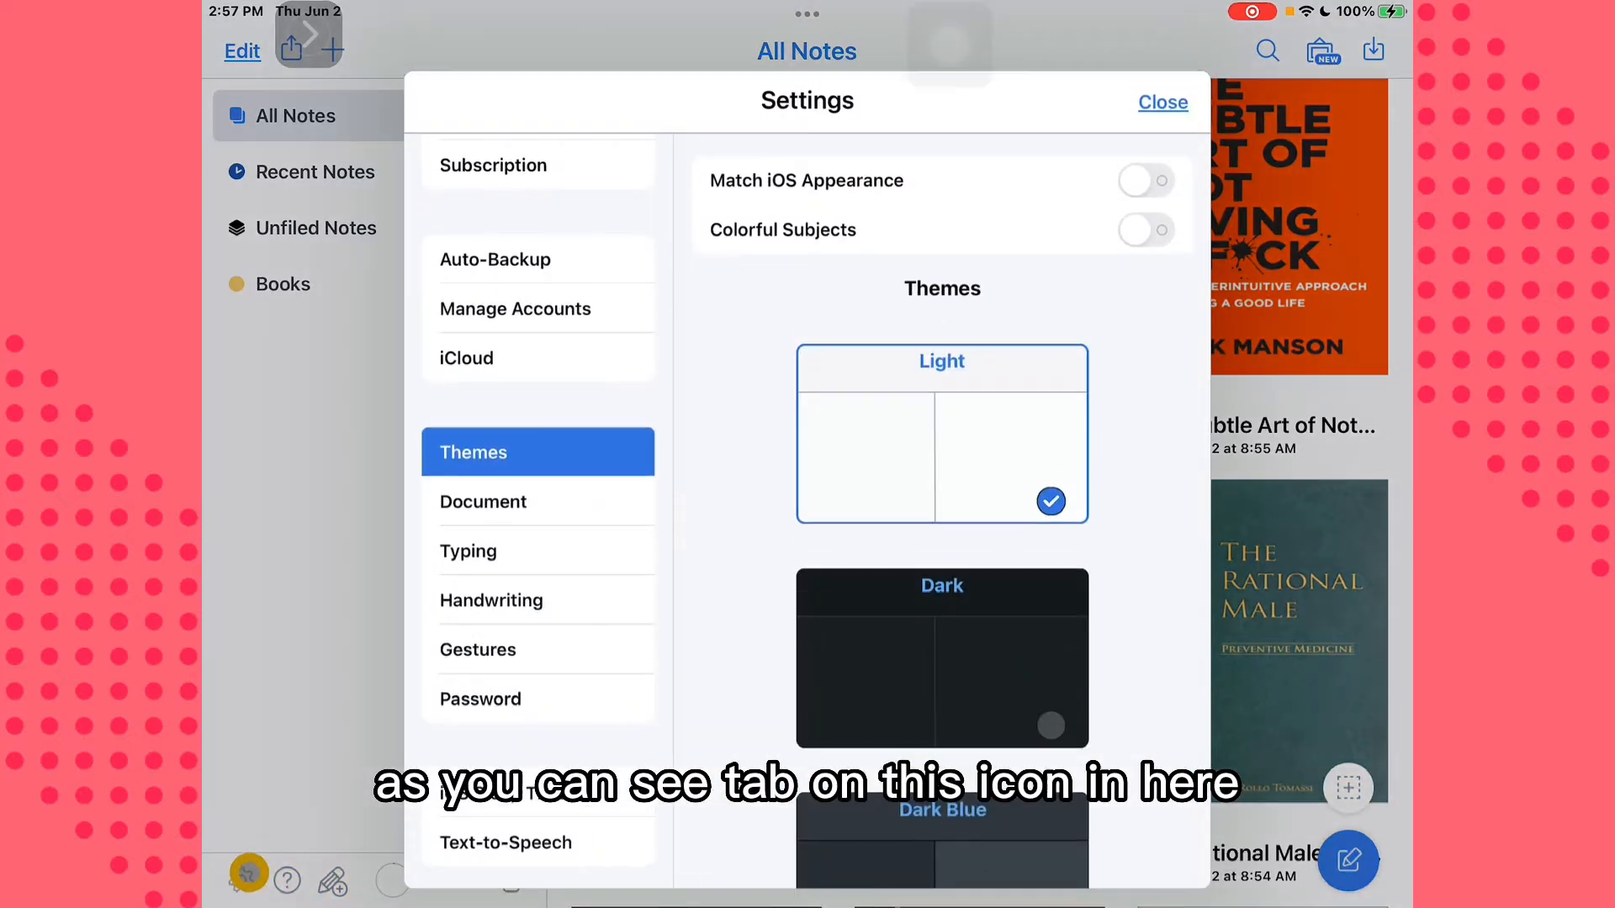
left_click(494, 259)
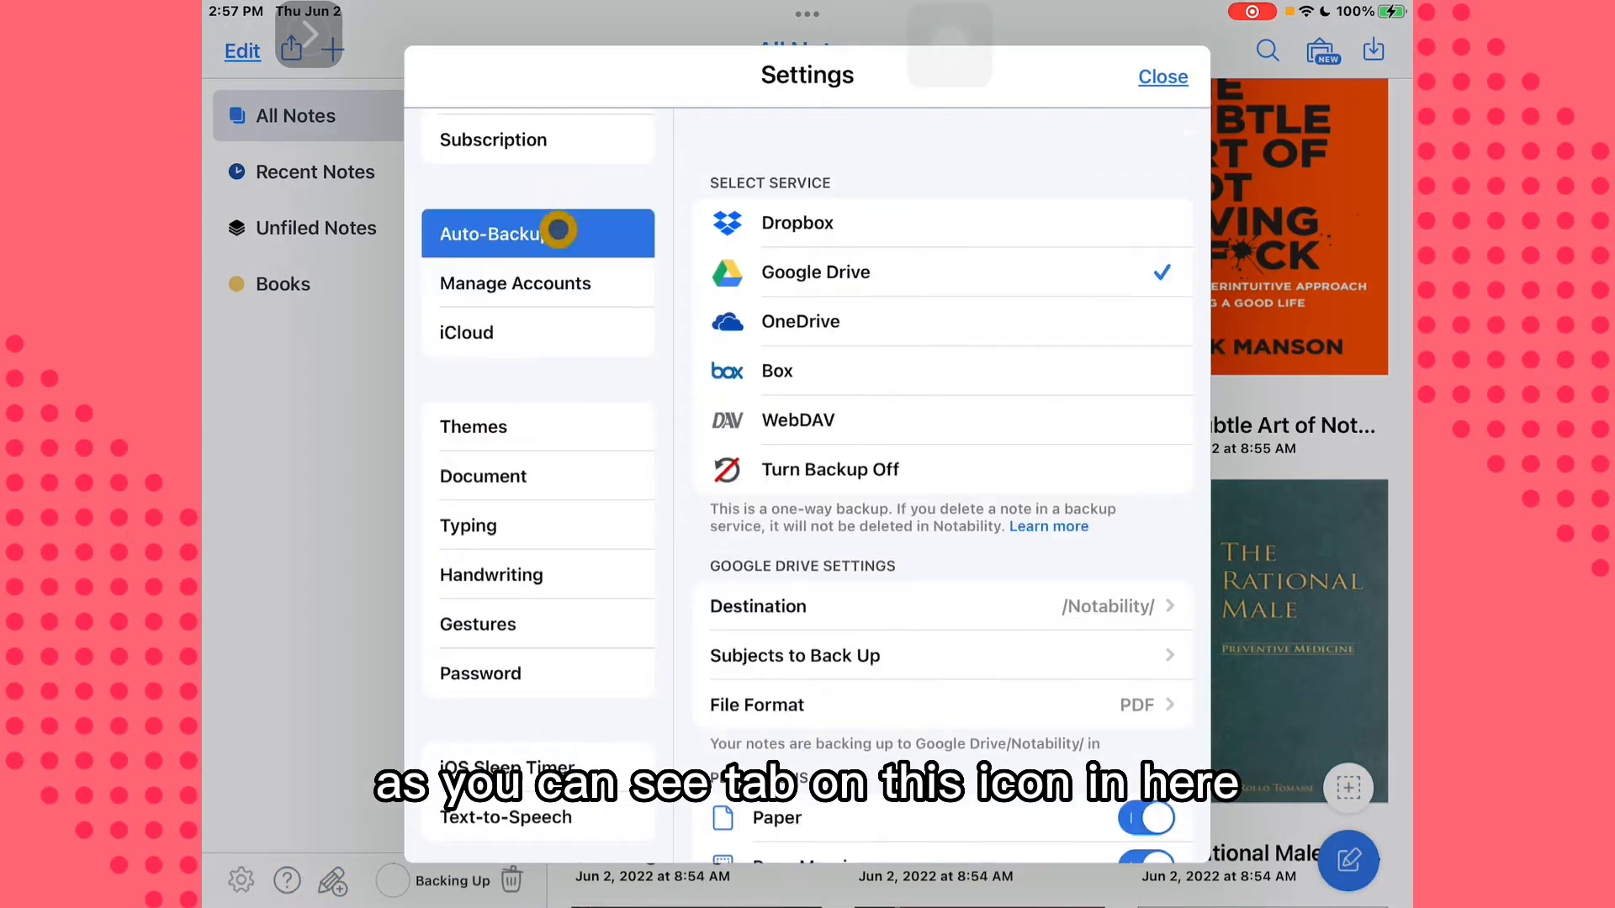
left_click(466, 331)
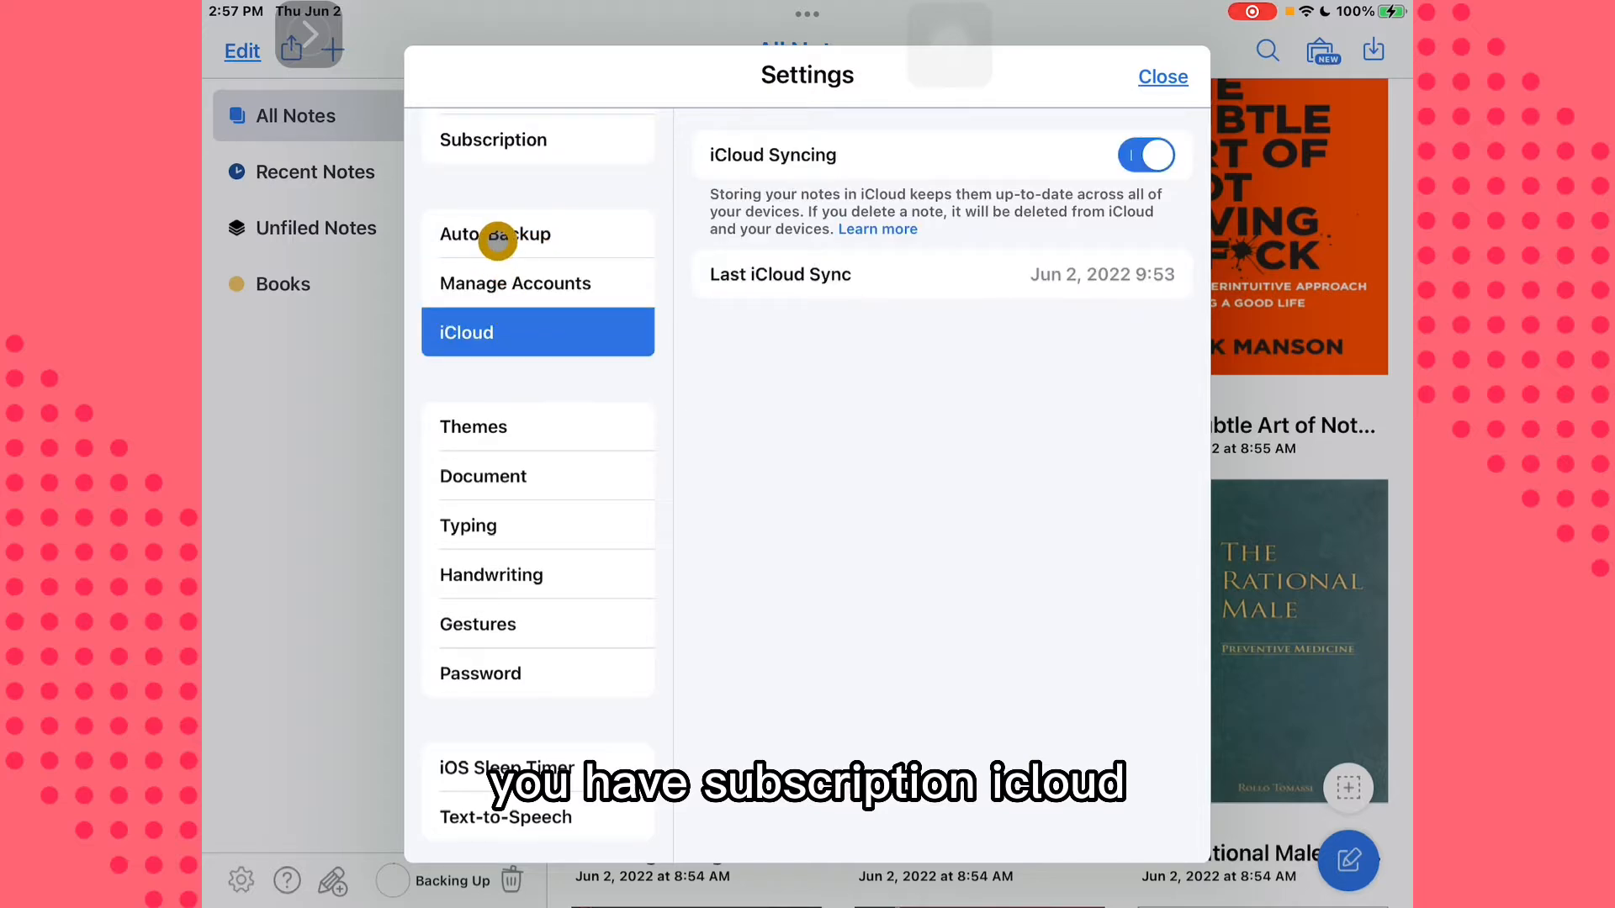
left_click(473, 426)
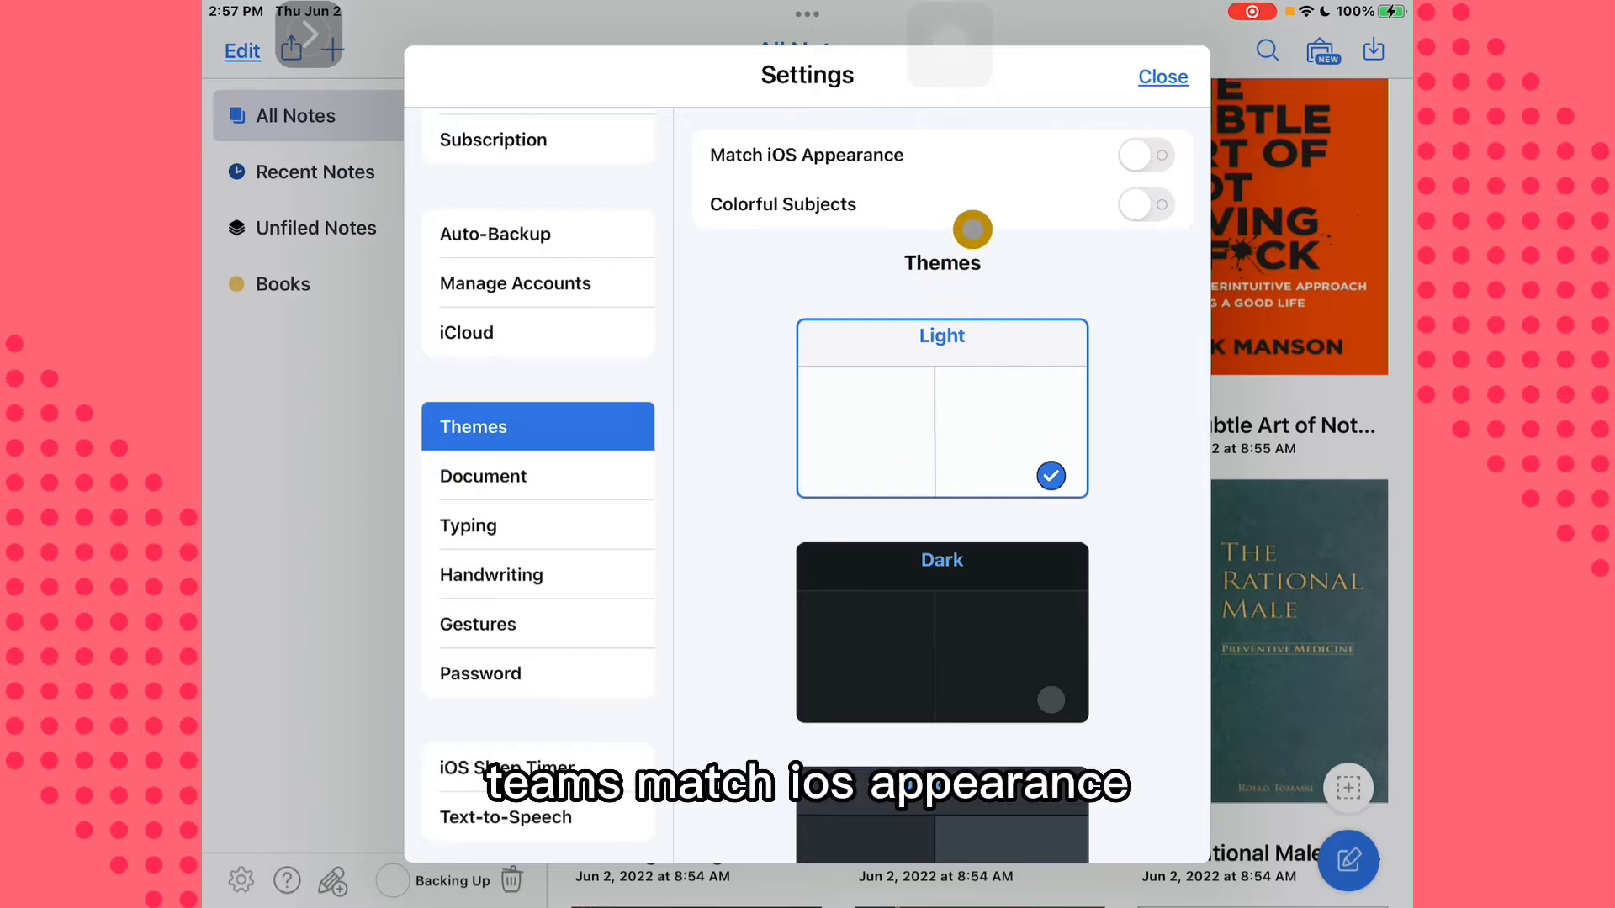
left_click(1144, 155)
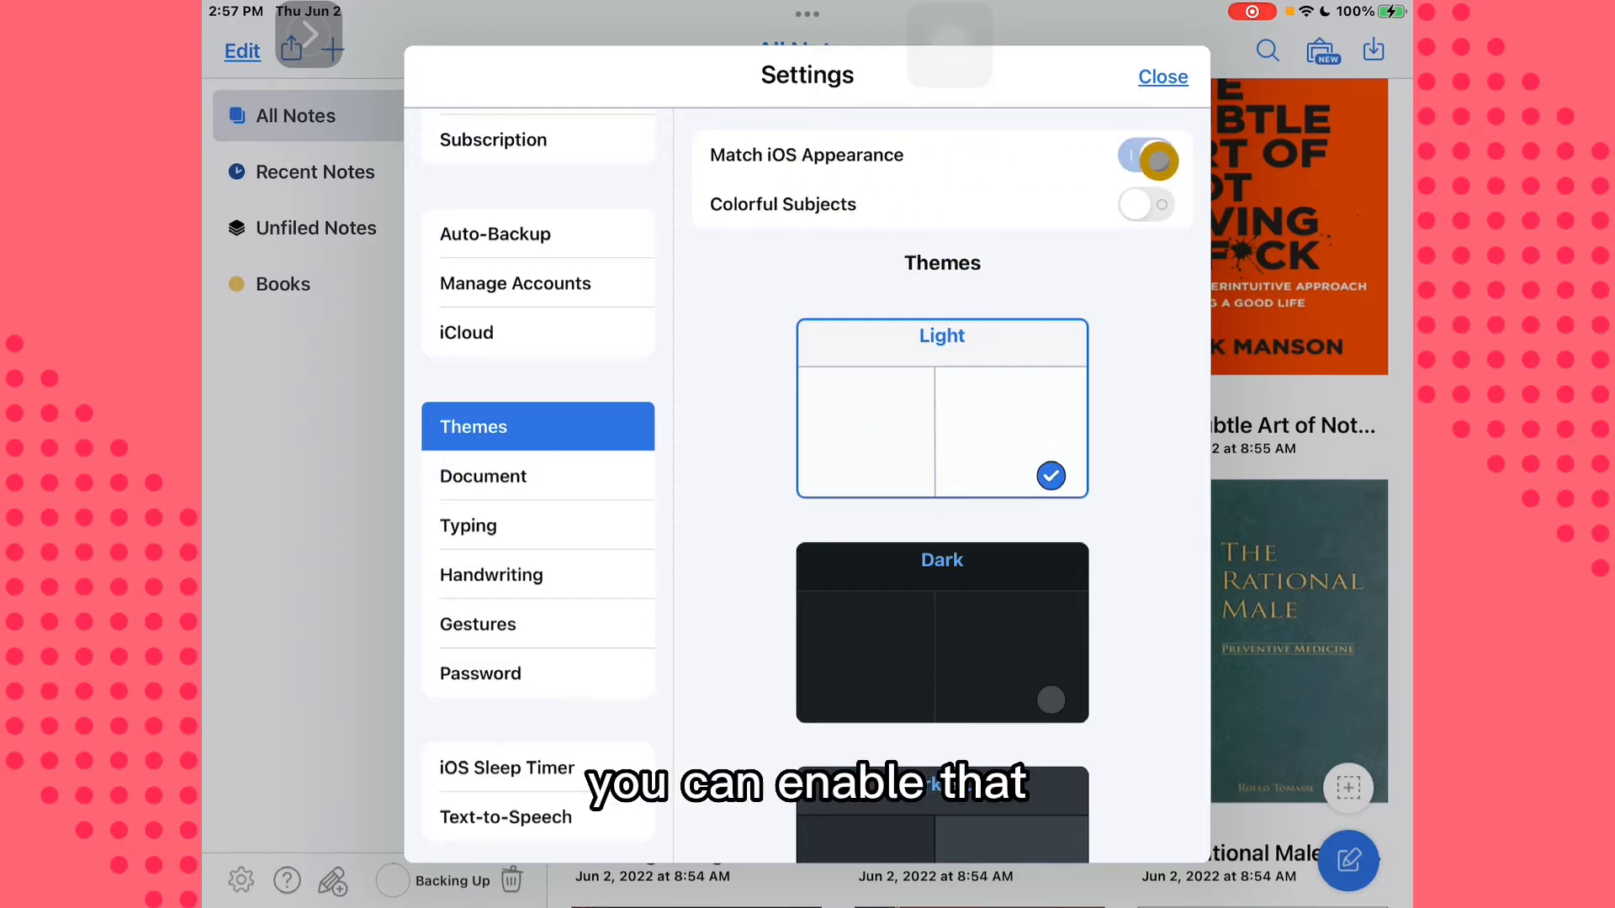
left_click(940, 633)
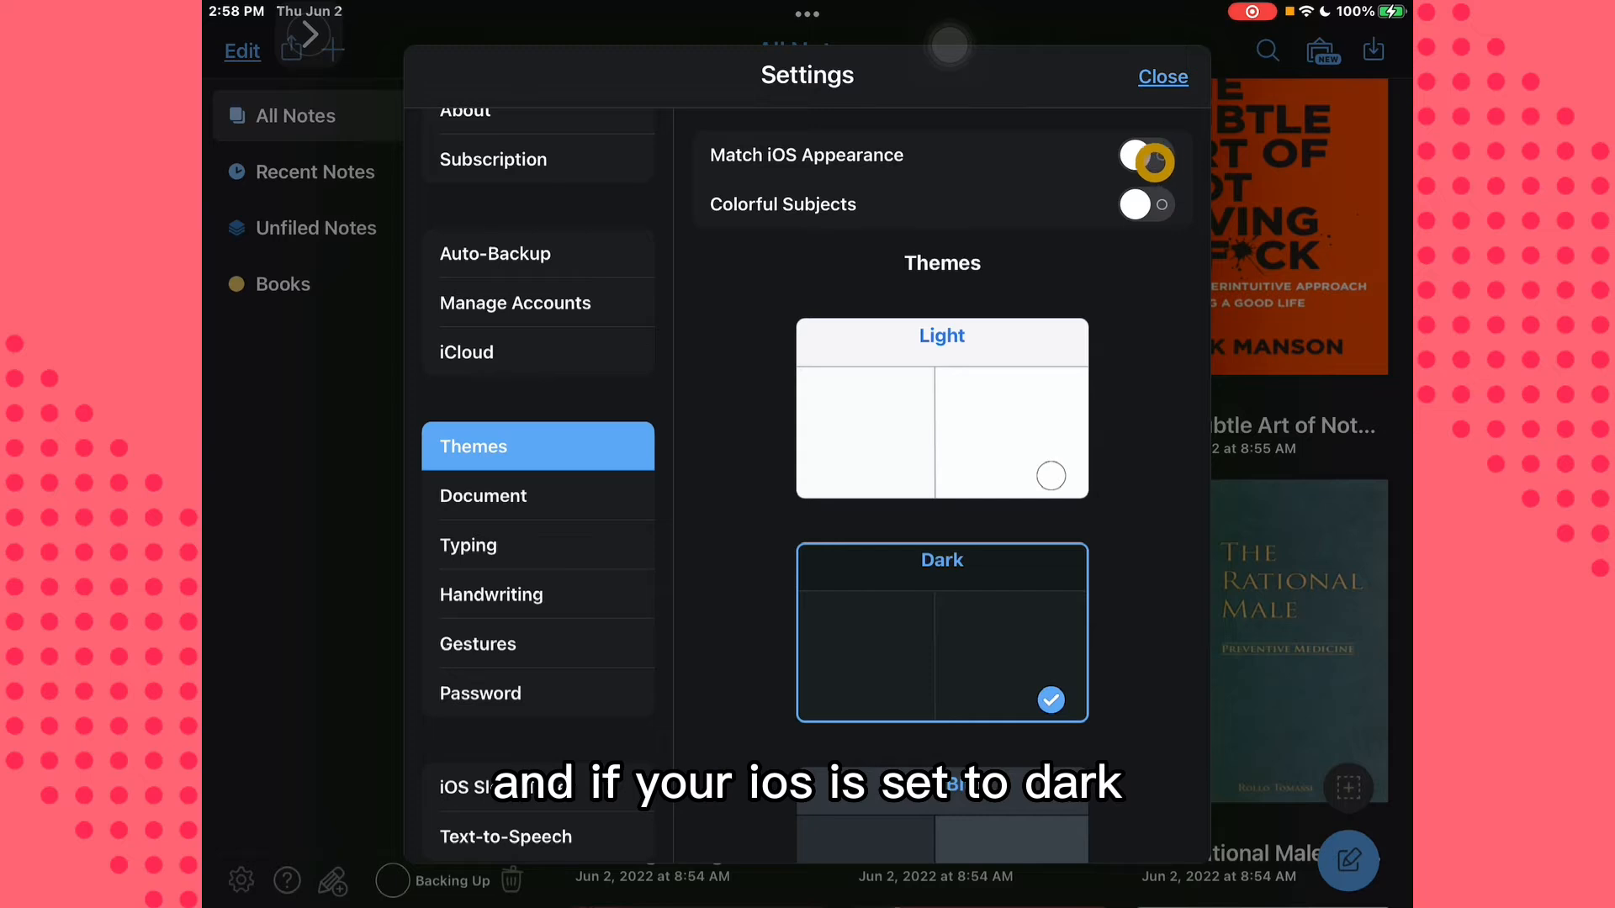
left_click(1145, 154)
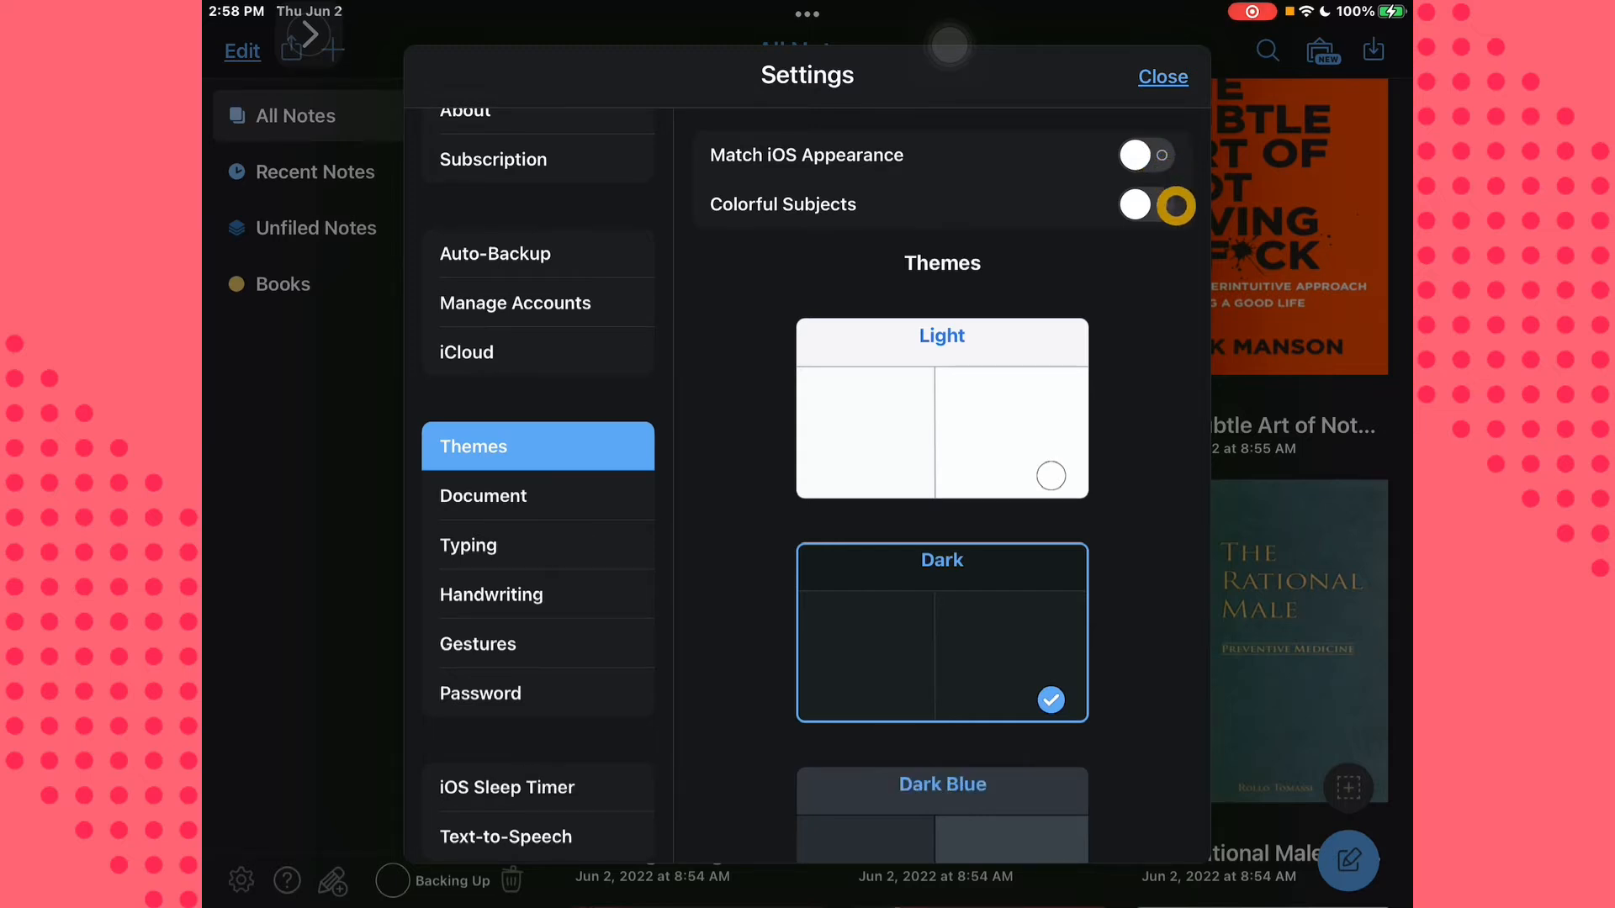
left_click(1145, 155)
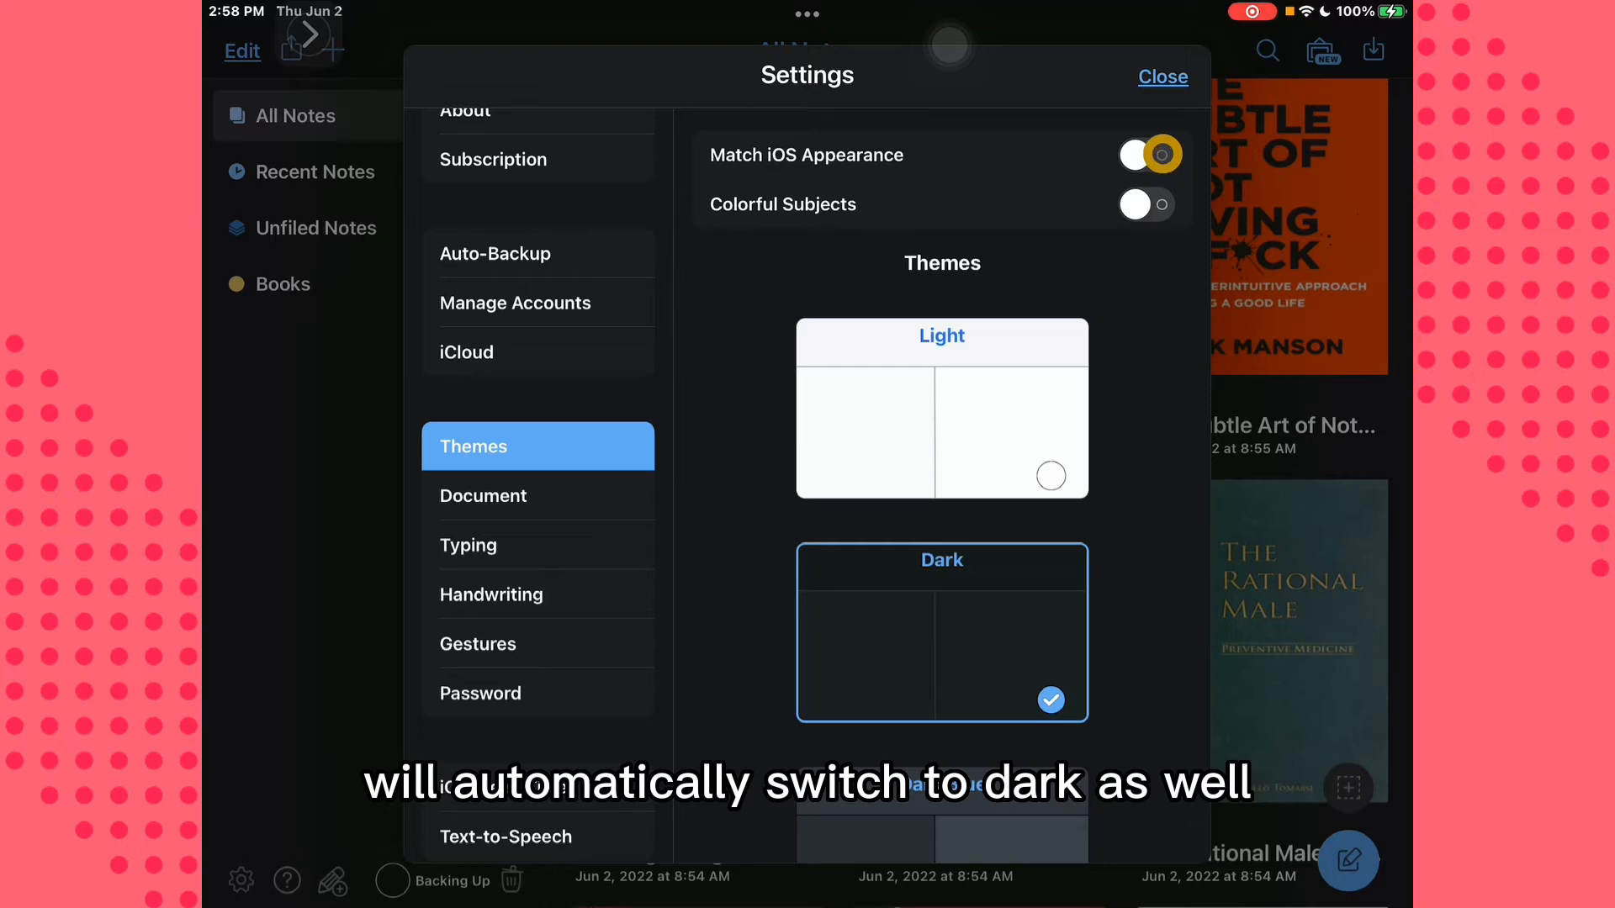
left_click(1149, 154)
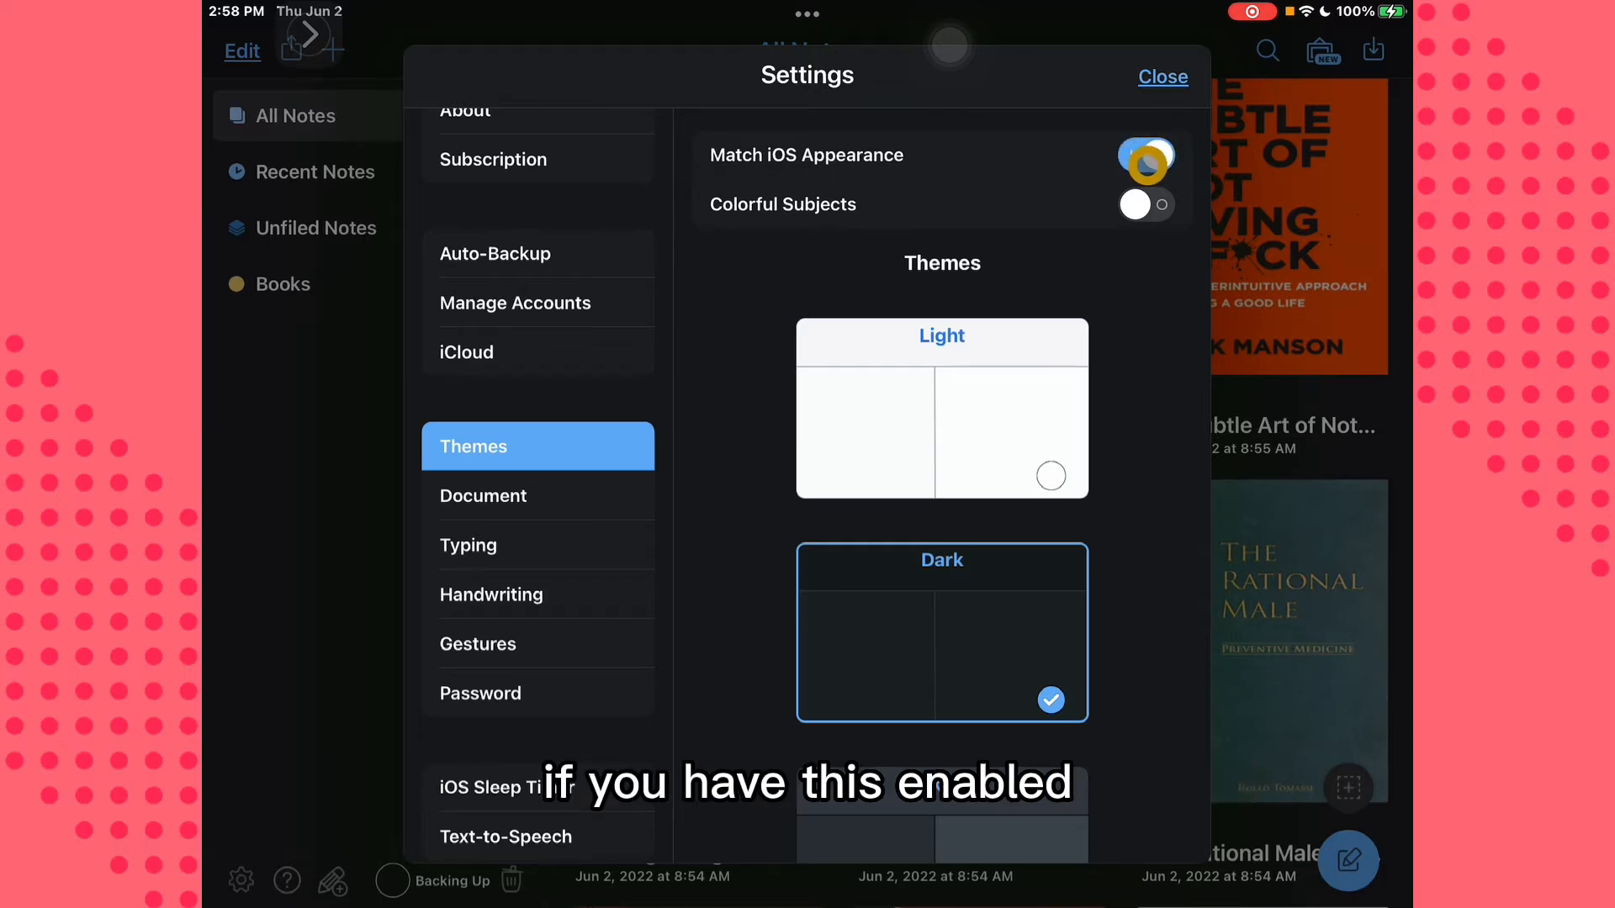
left_click(1145, 155)
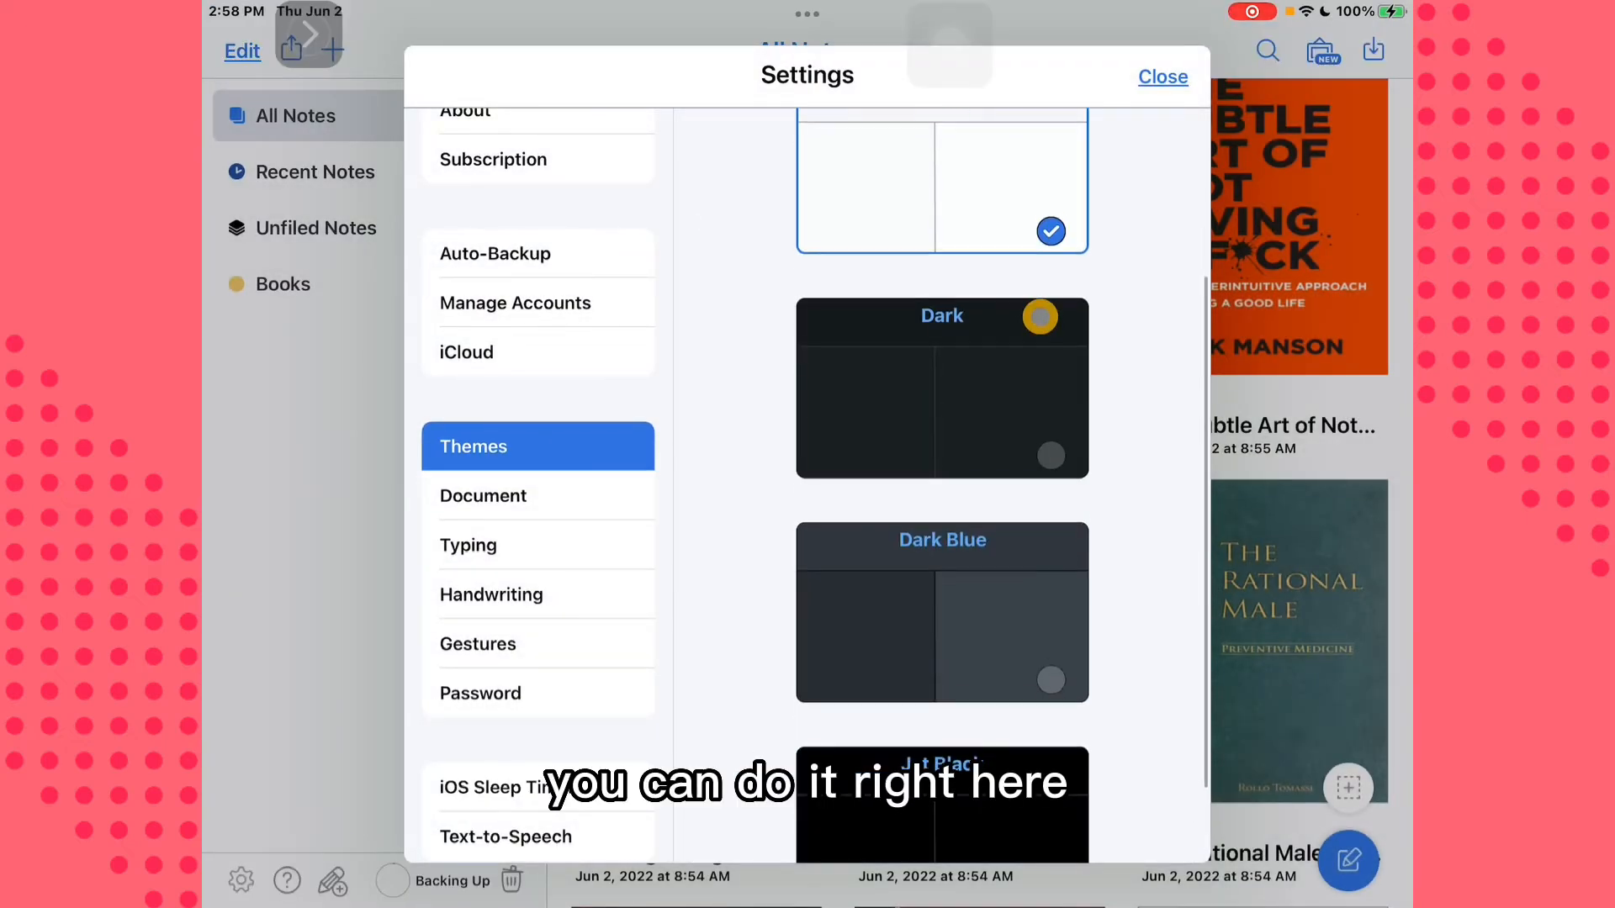
Choose the Dark theme card manually so its checkmark appears
scroll("up", 3)
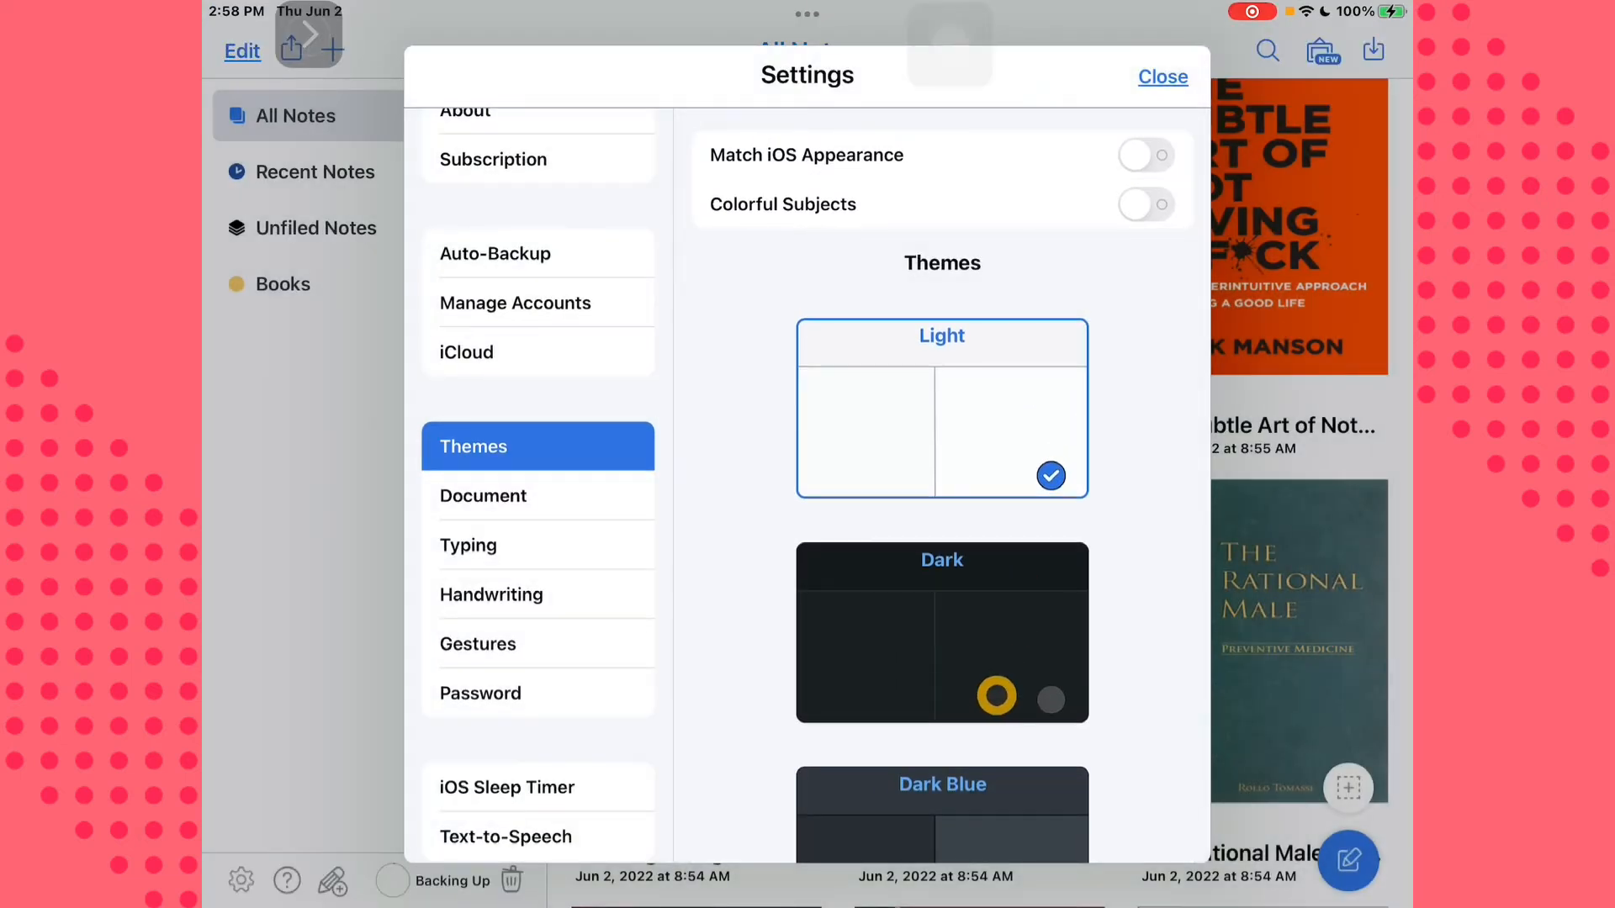
left_click(940, 631)
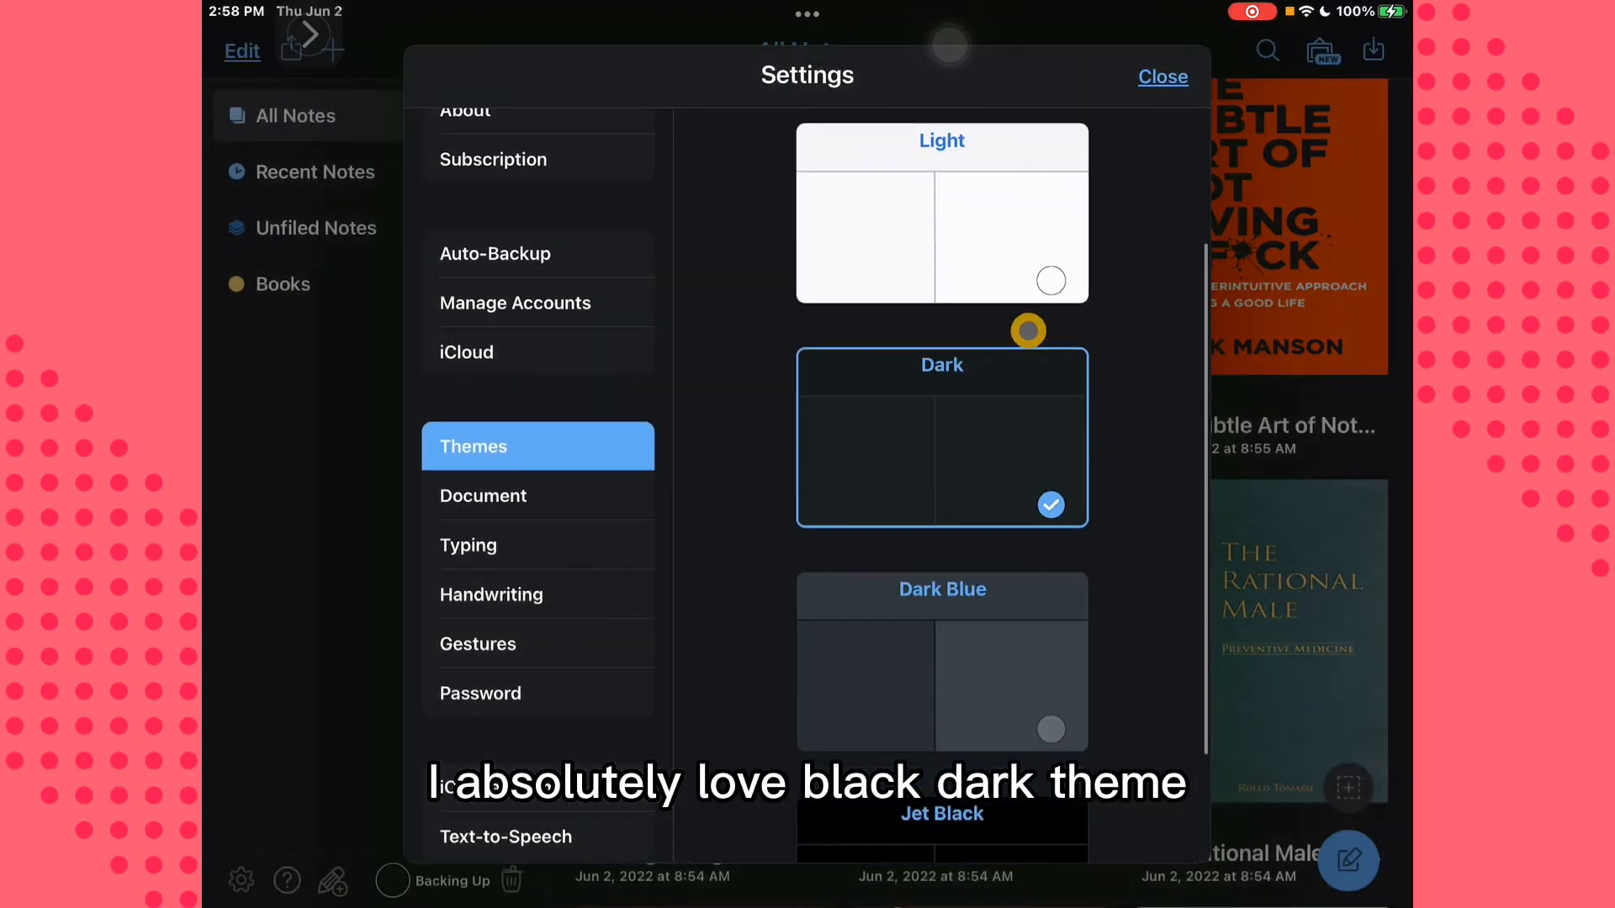
scroll("down", 3)
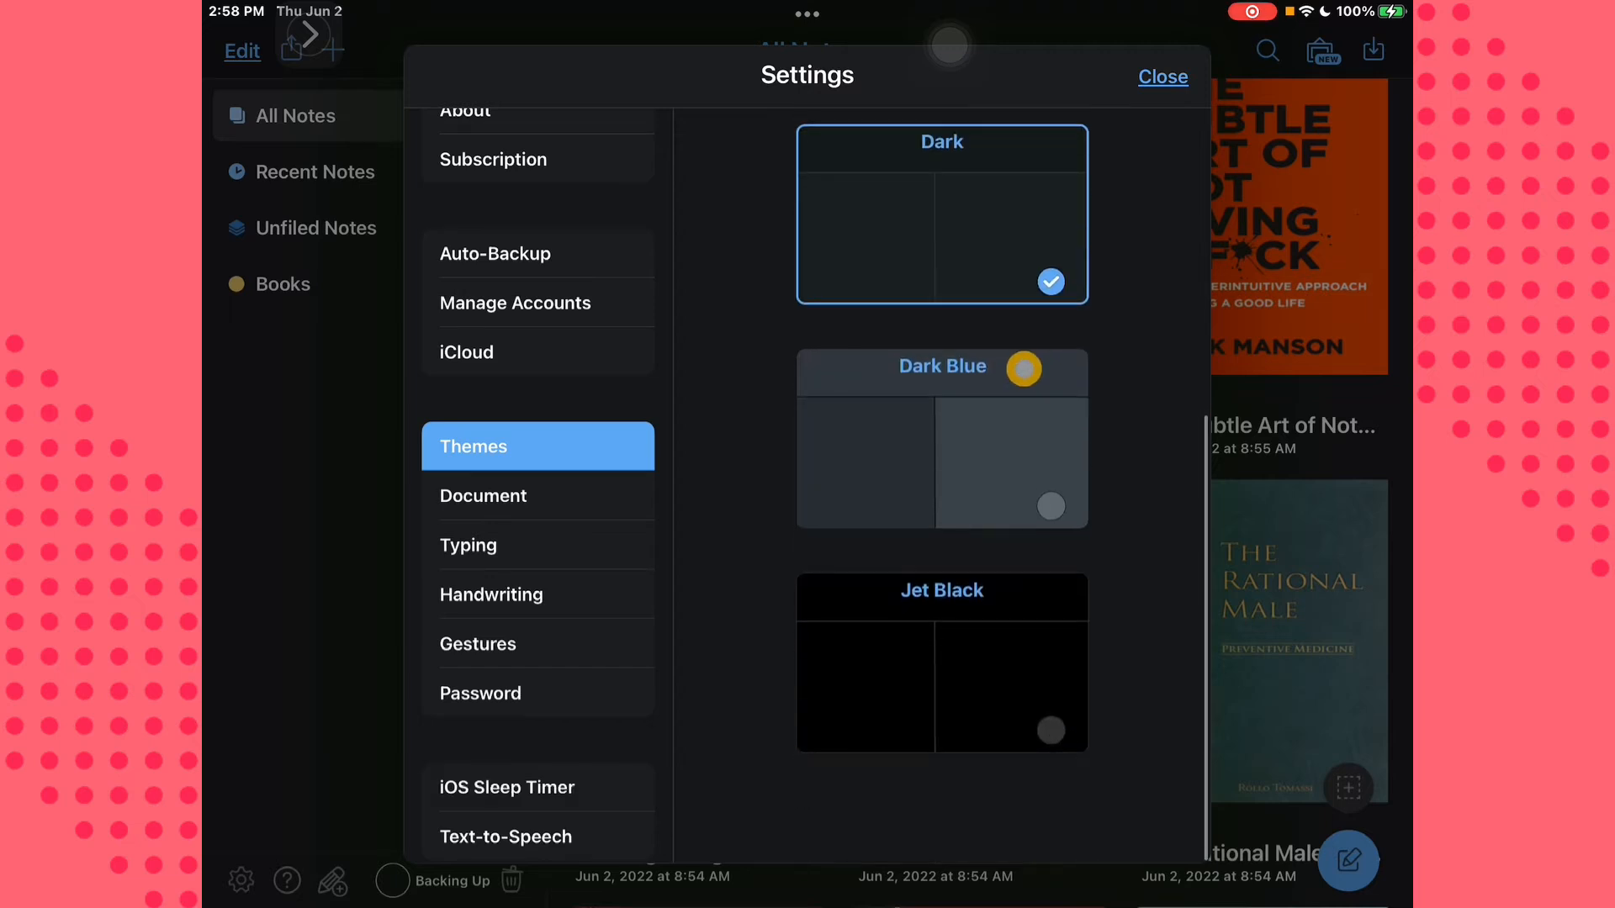